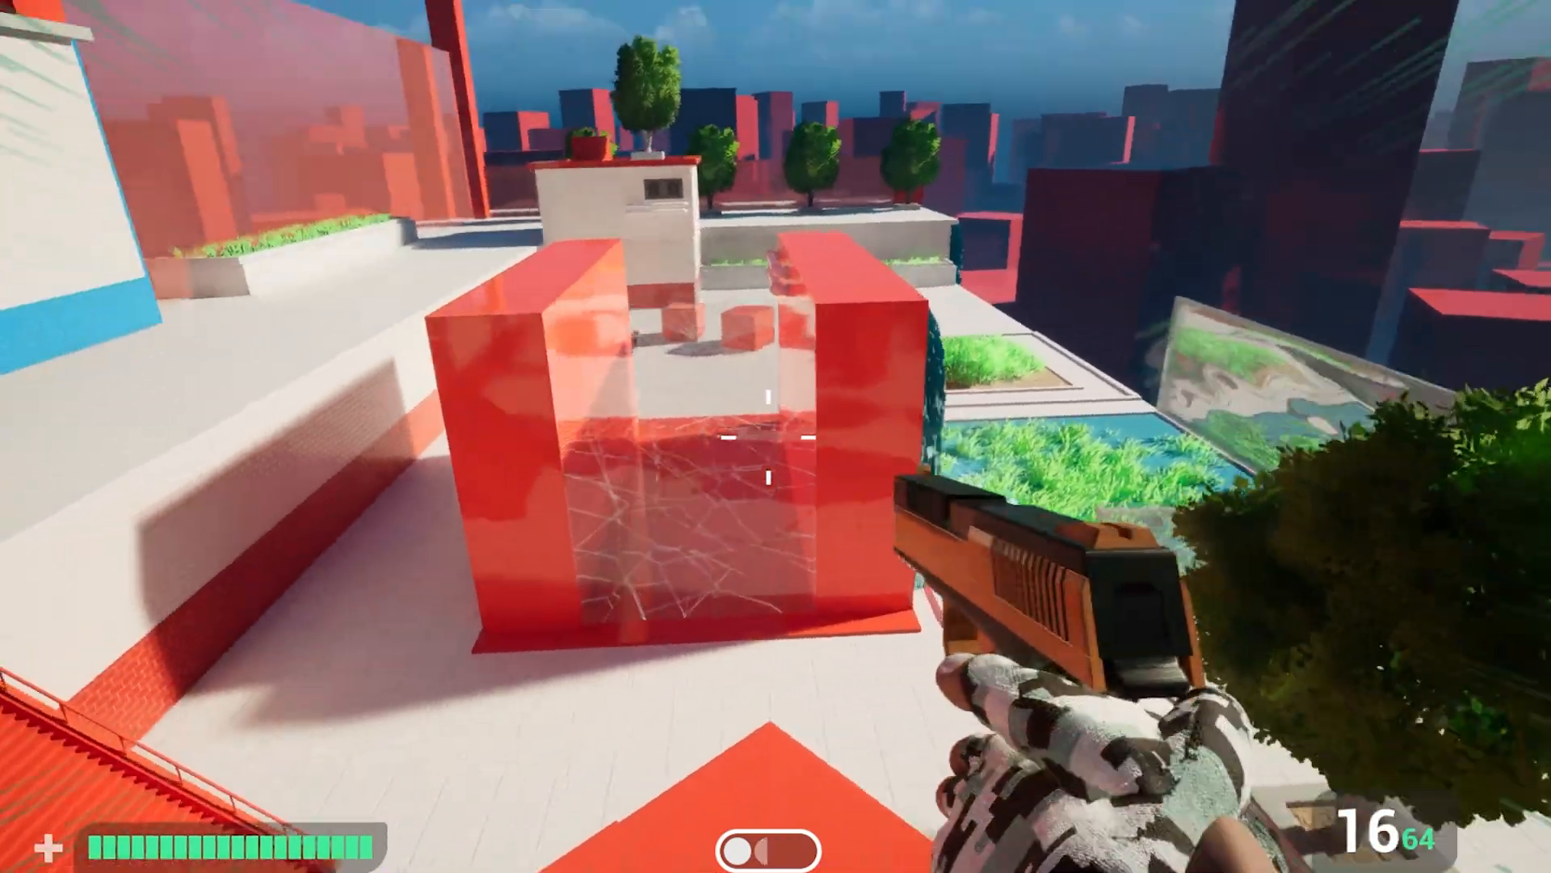
- Place AutomatedBuildingOLD MainWall meshes, rotating and scaling two pieces into a corner
click(775, 437)
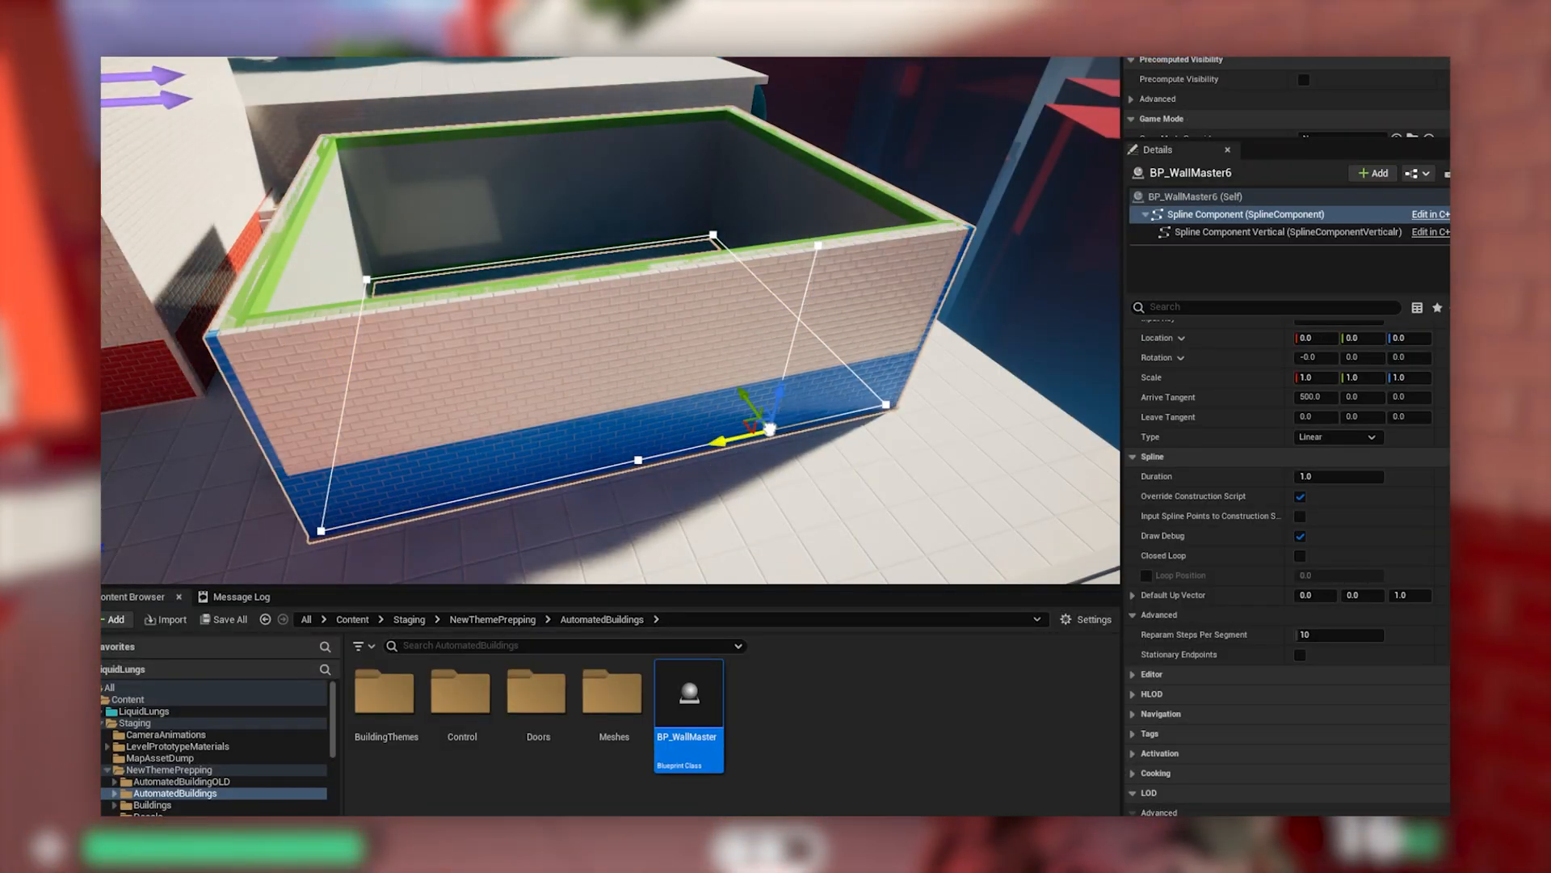
click(1287, 230)
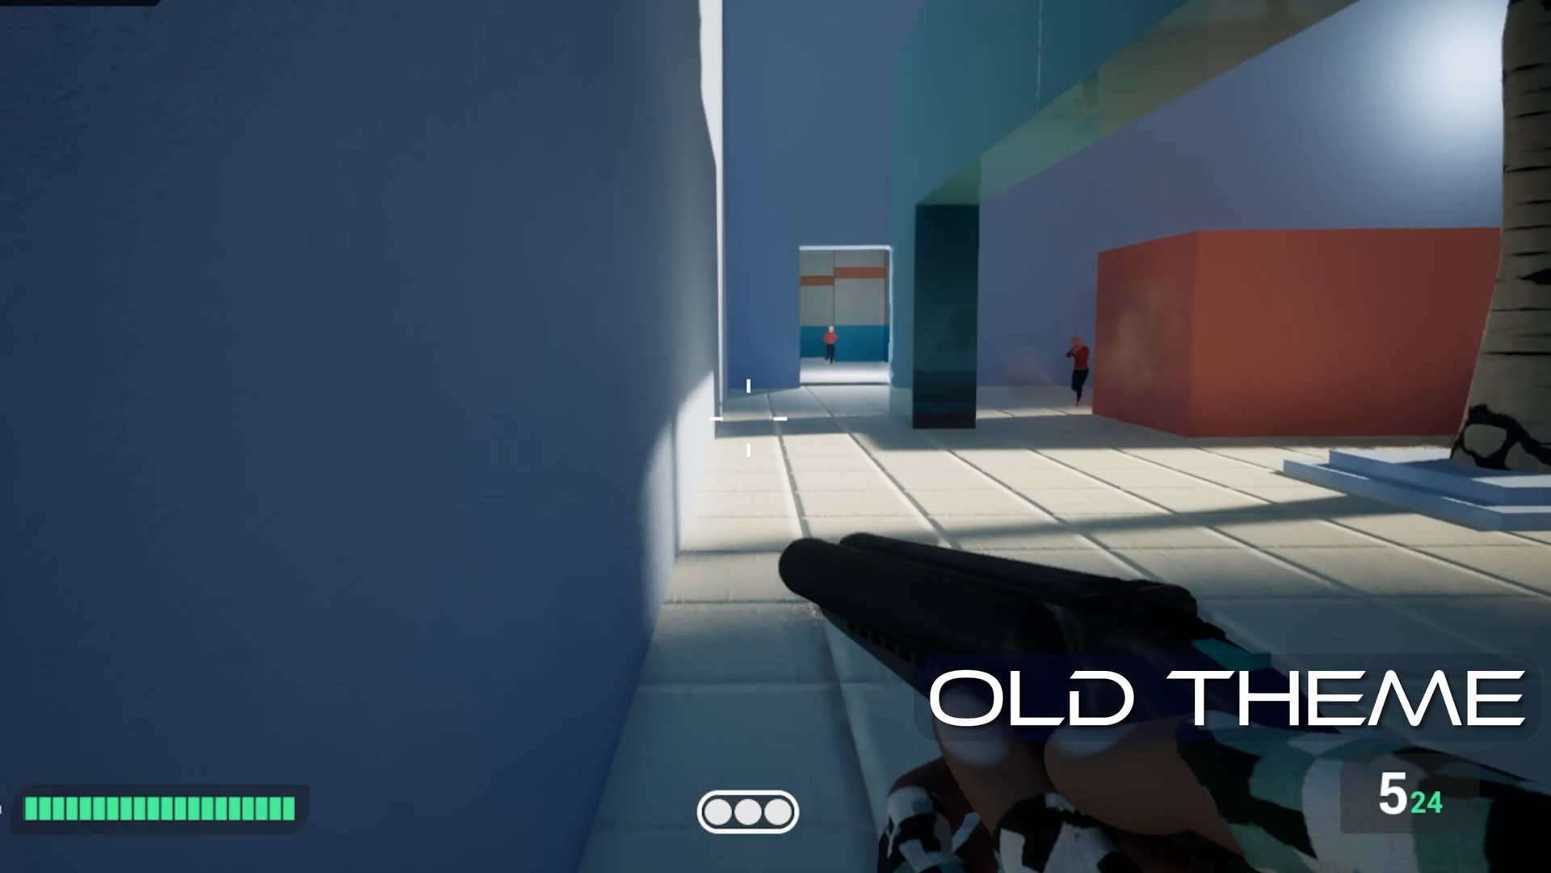
click(776, 436)
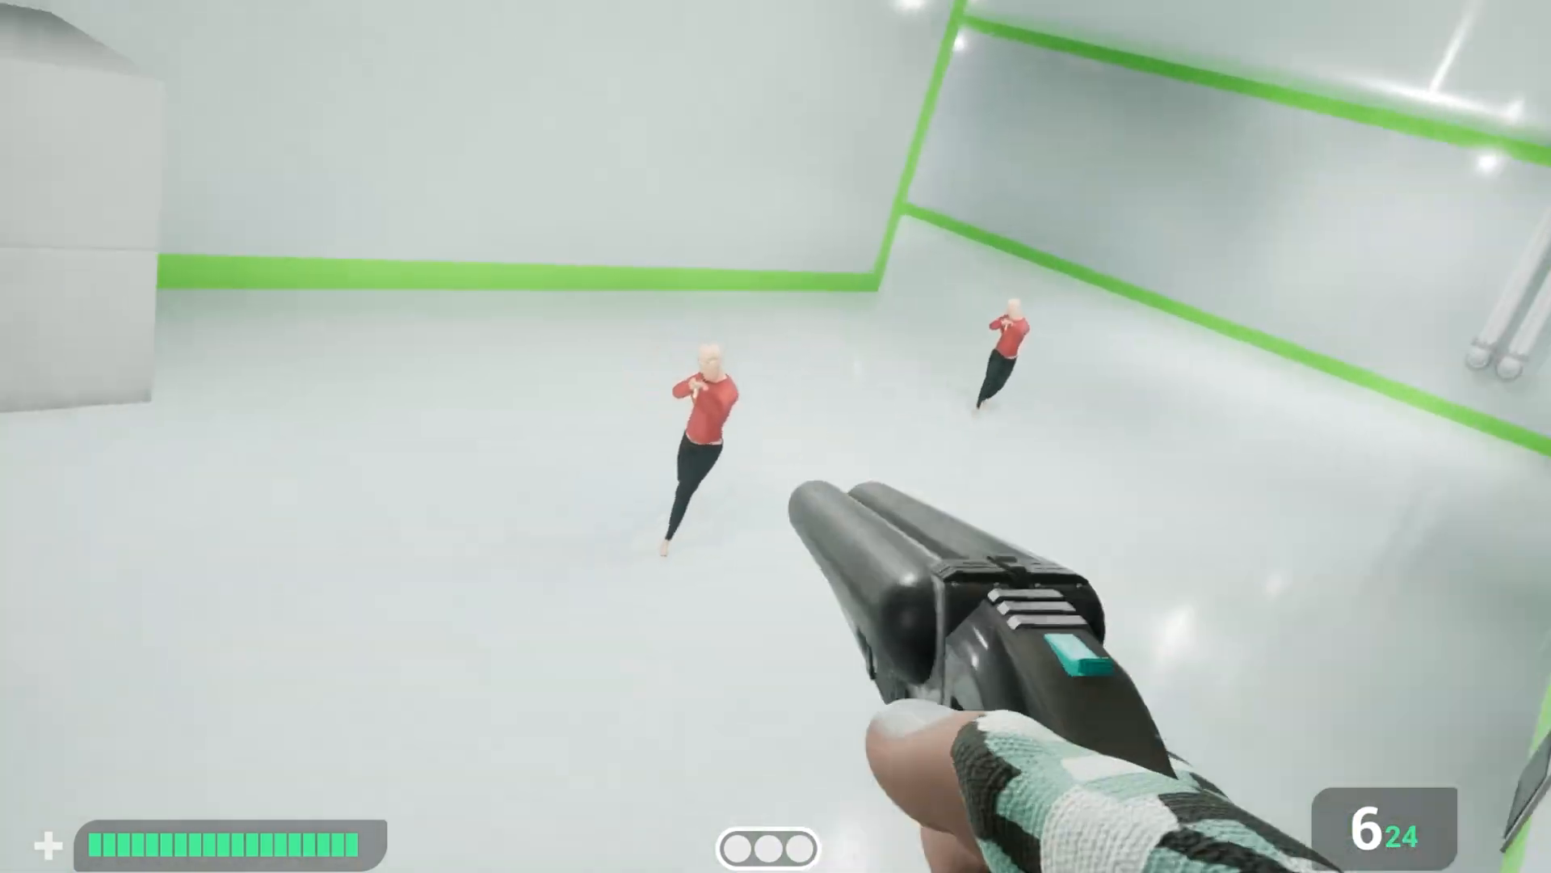
click(776, 436)
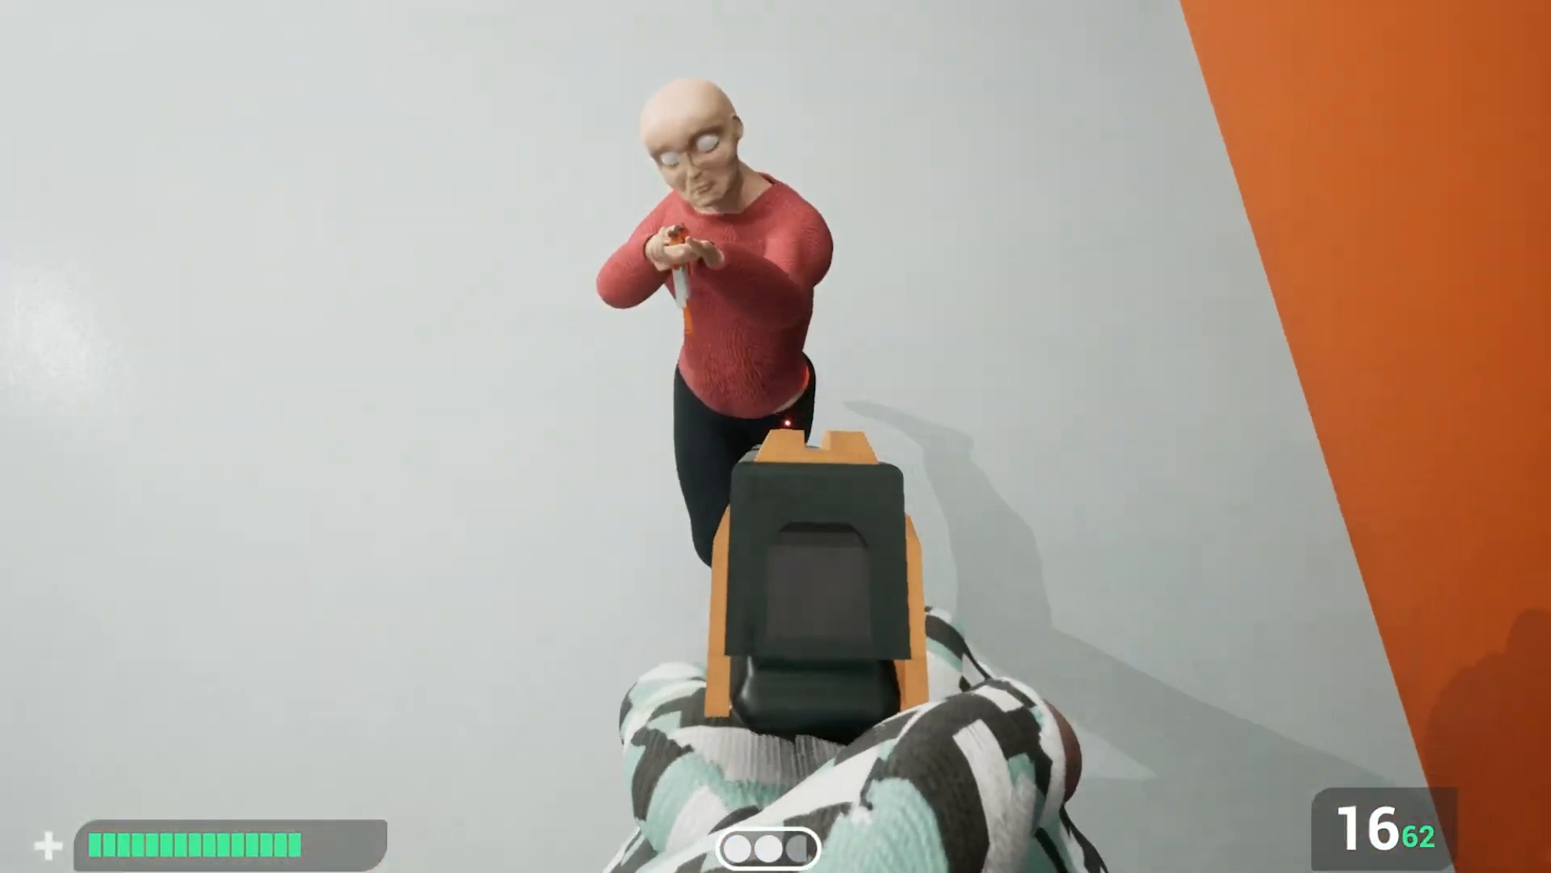
click(775, 437)
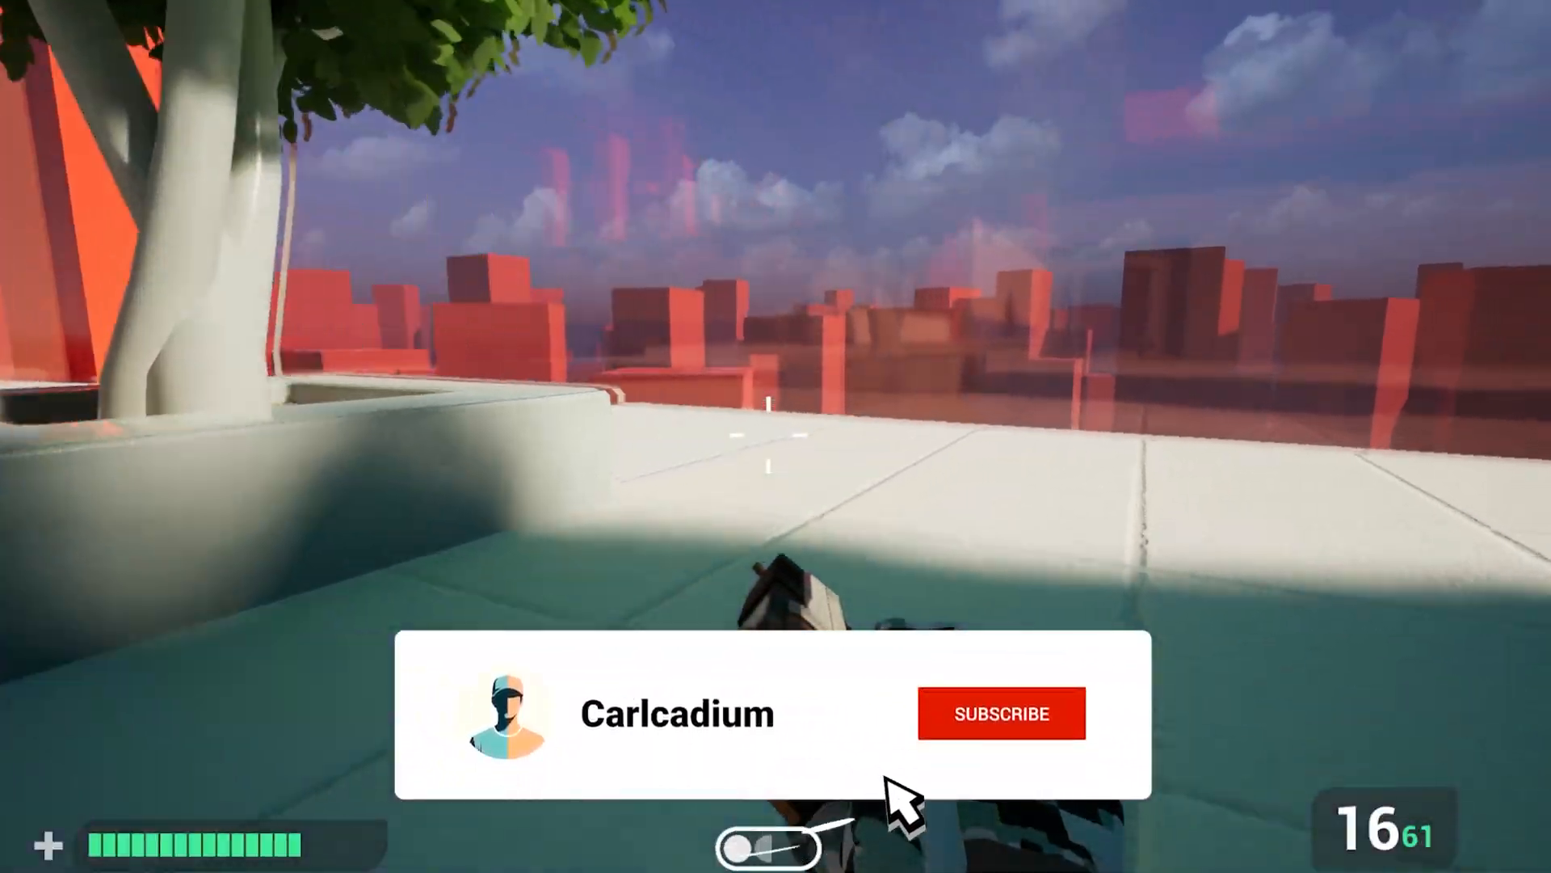
click(1001, 713)
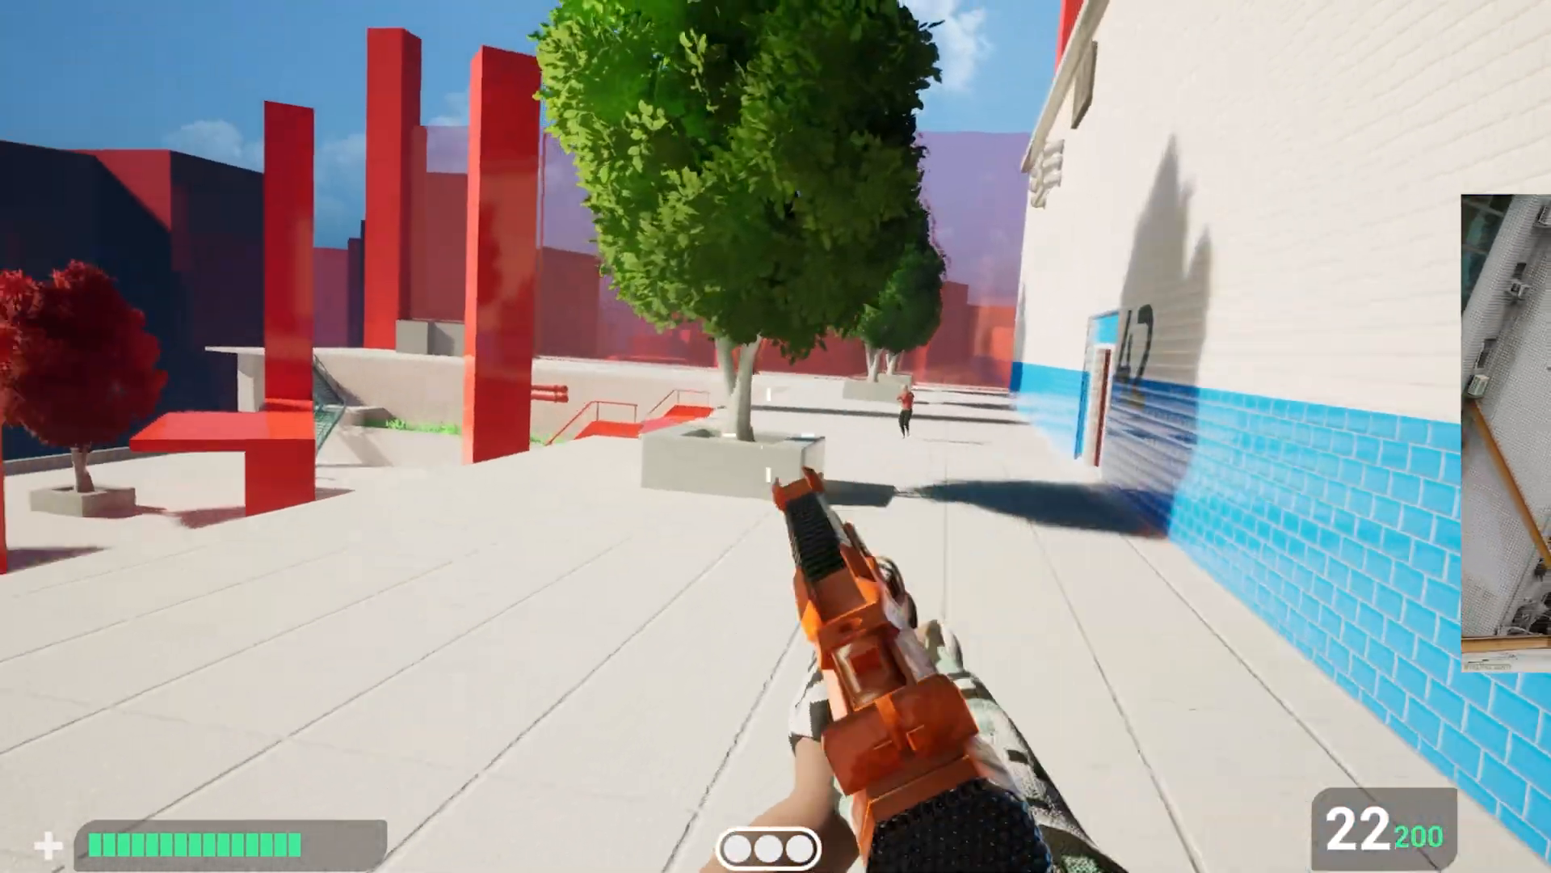
click(776, 436)
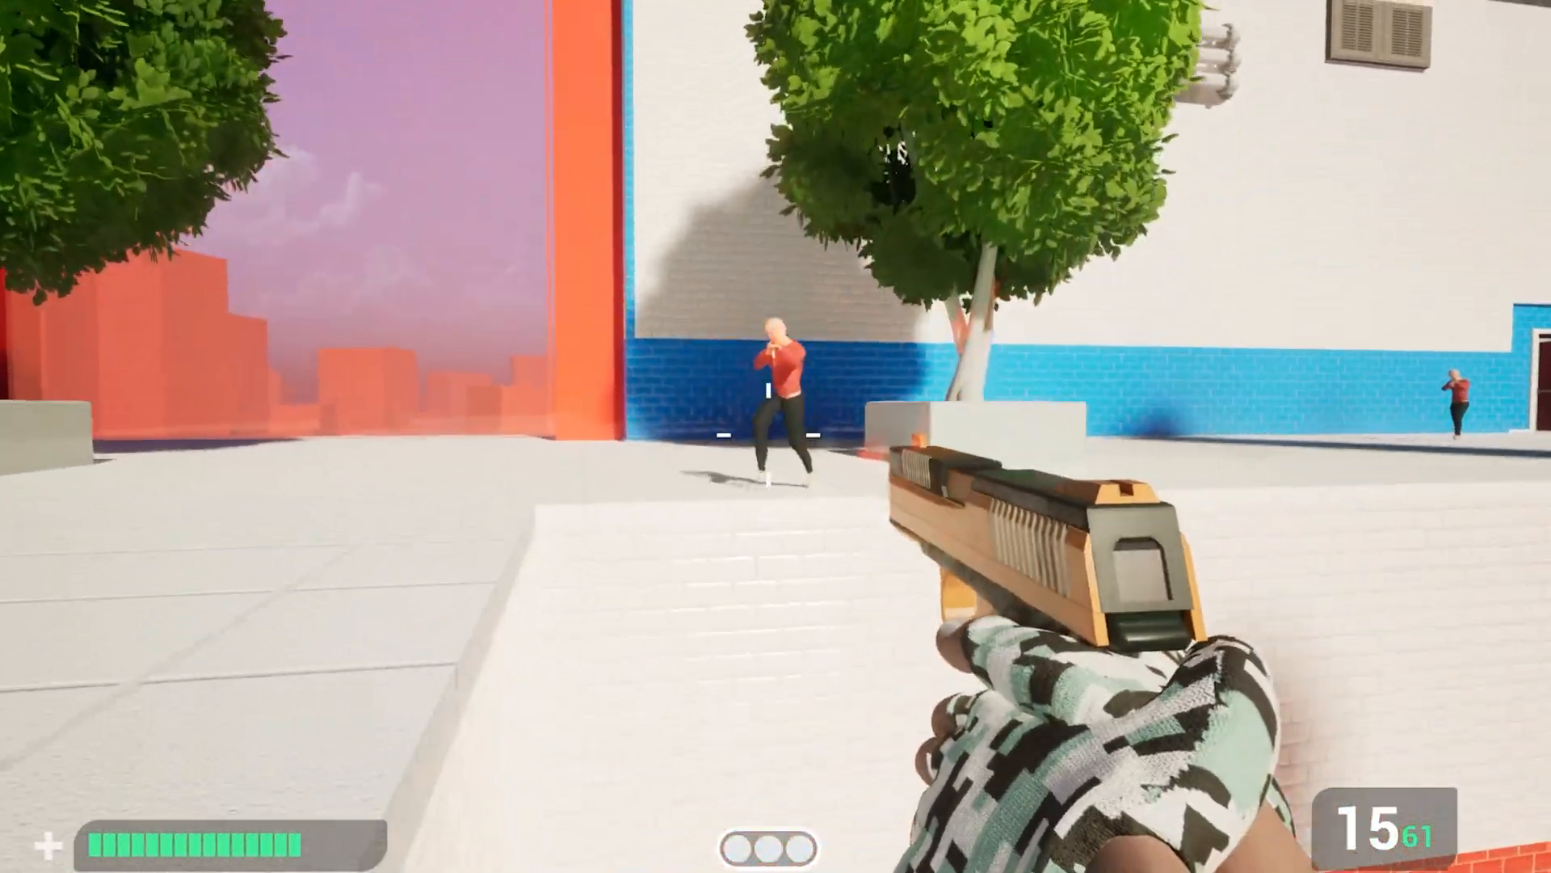
click(776, 436)
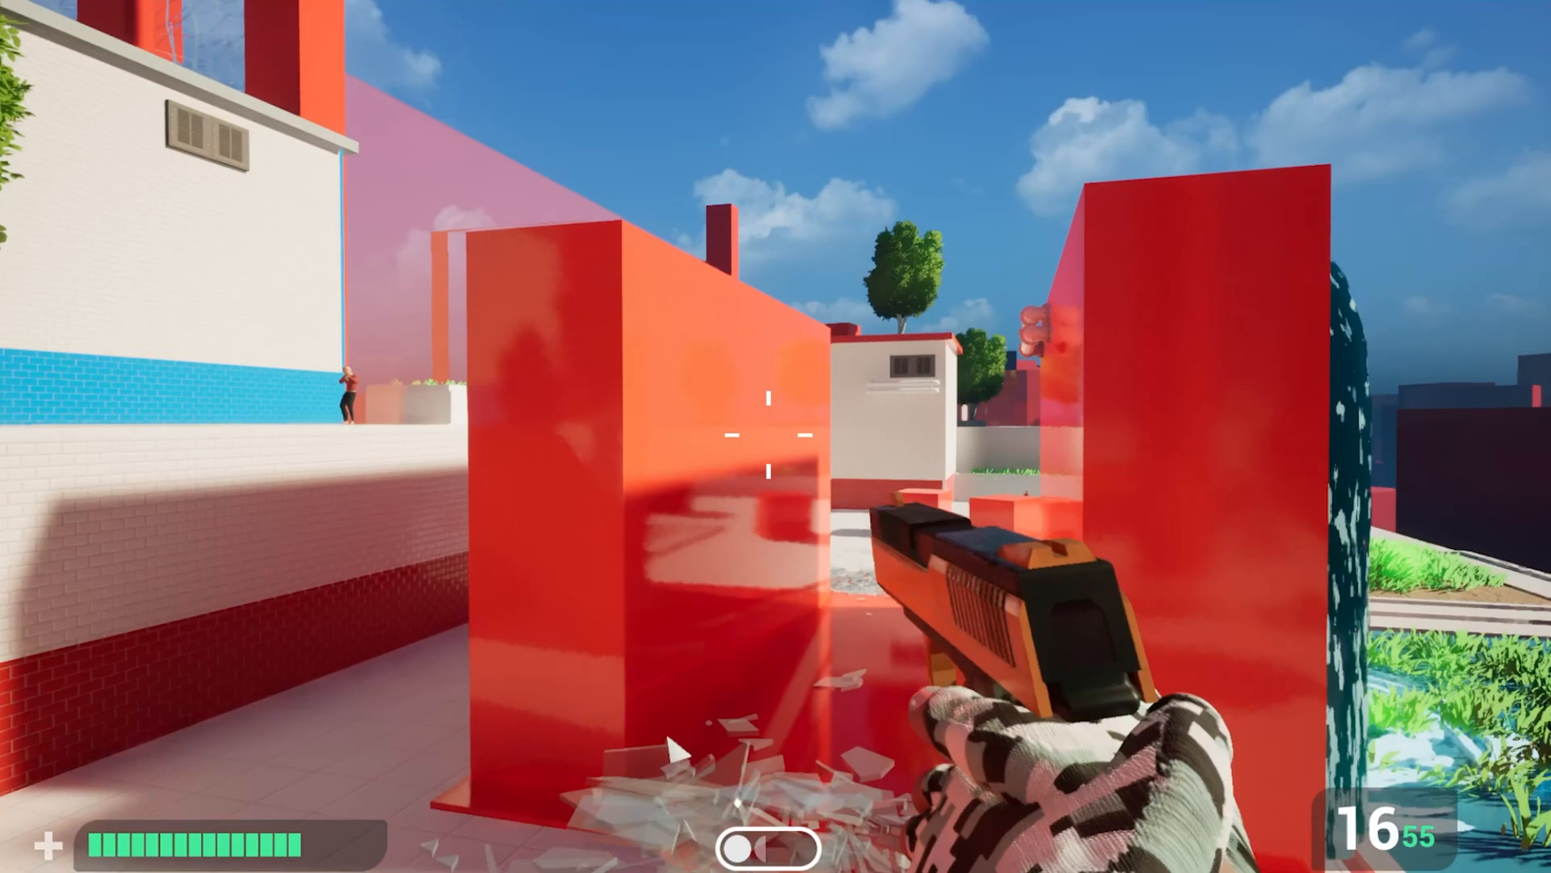
mouse_move(776, 436)
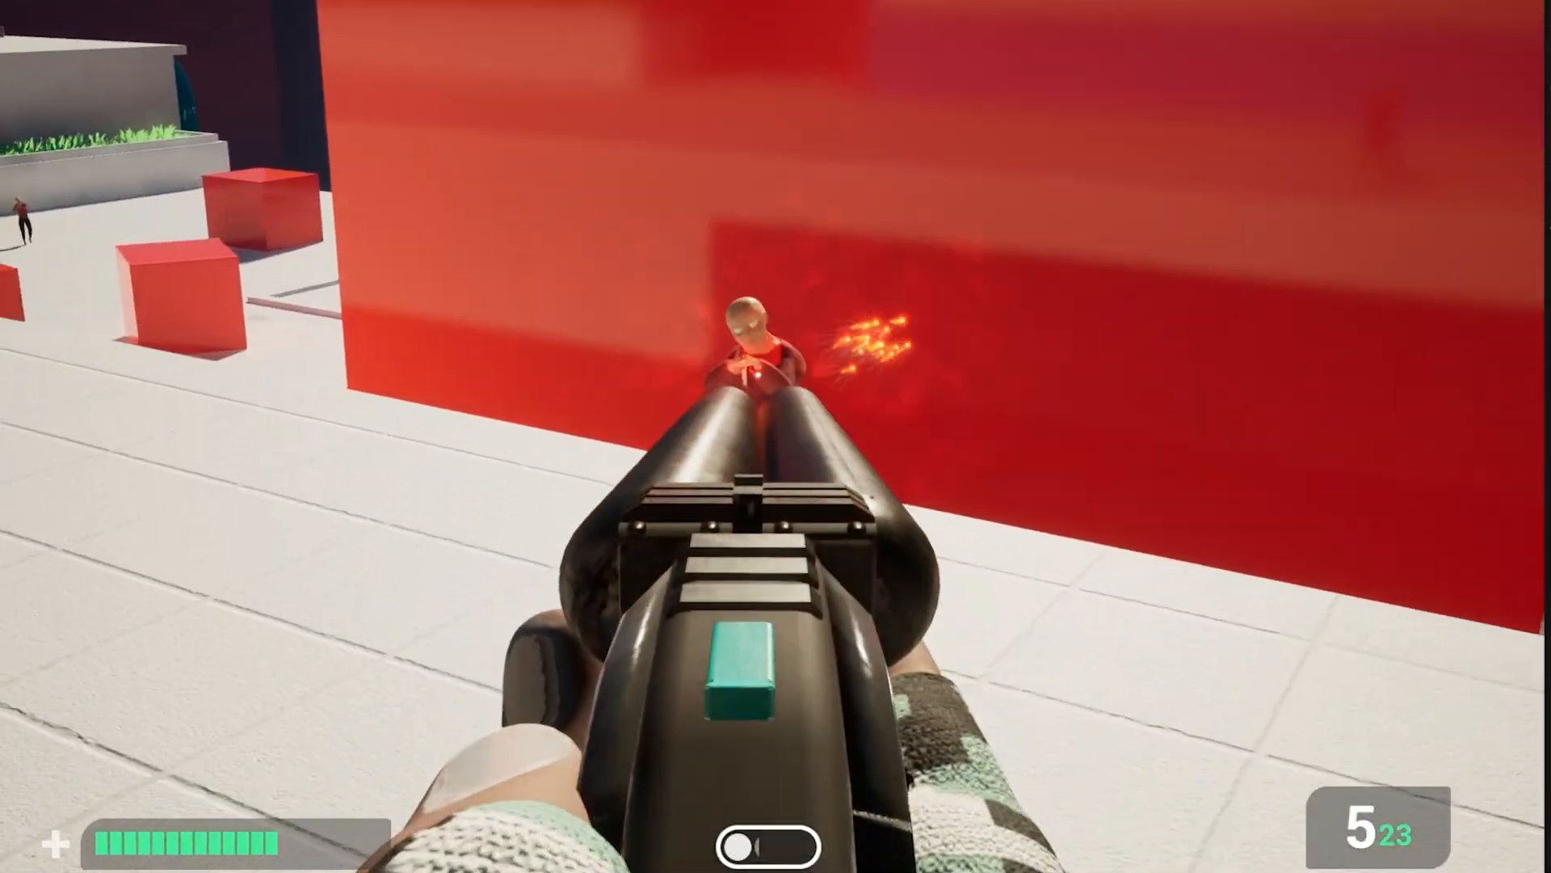
click(776, 436)
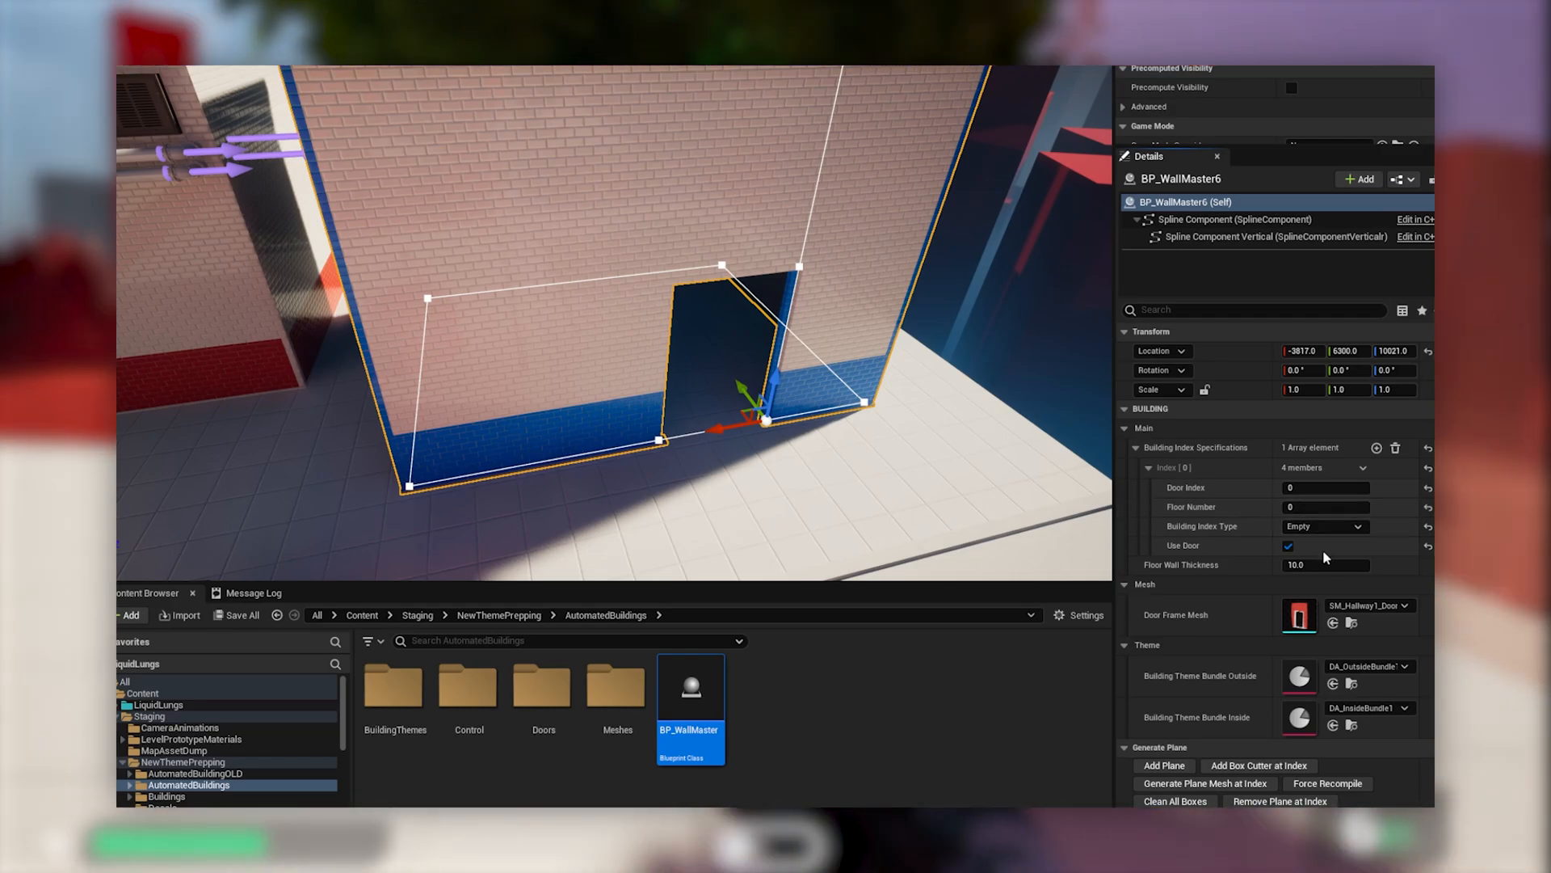
click(1324, 526)
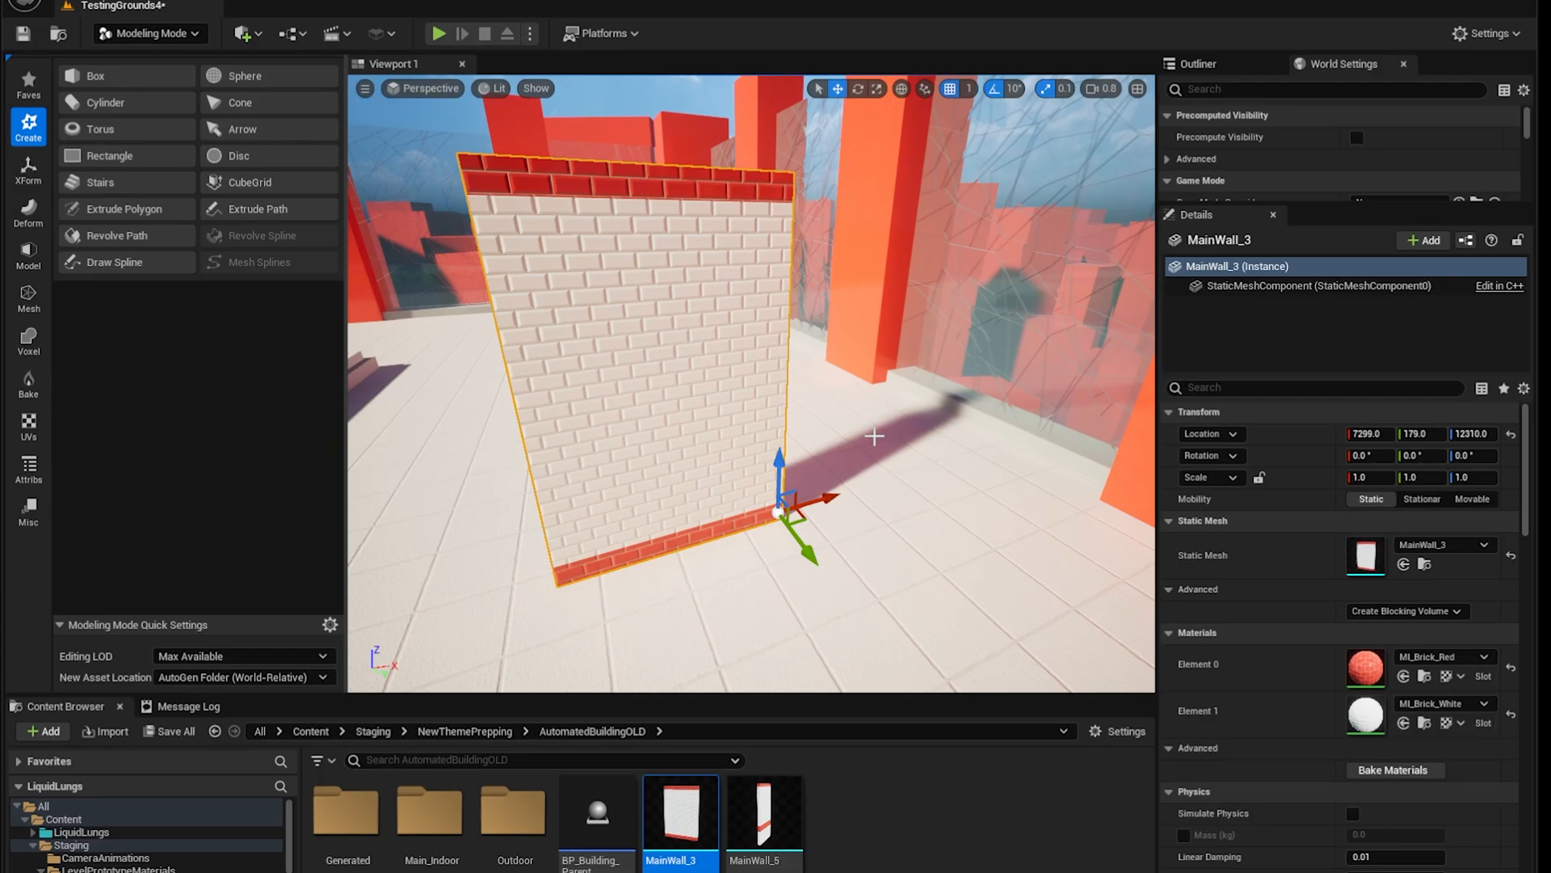
click(28, 255)
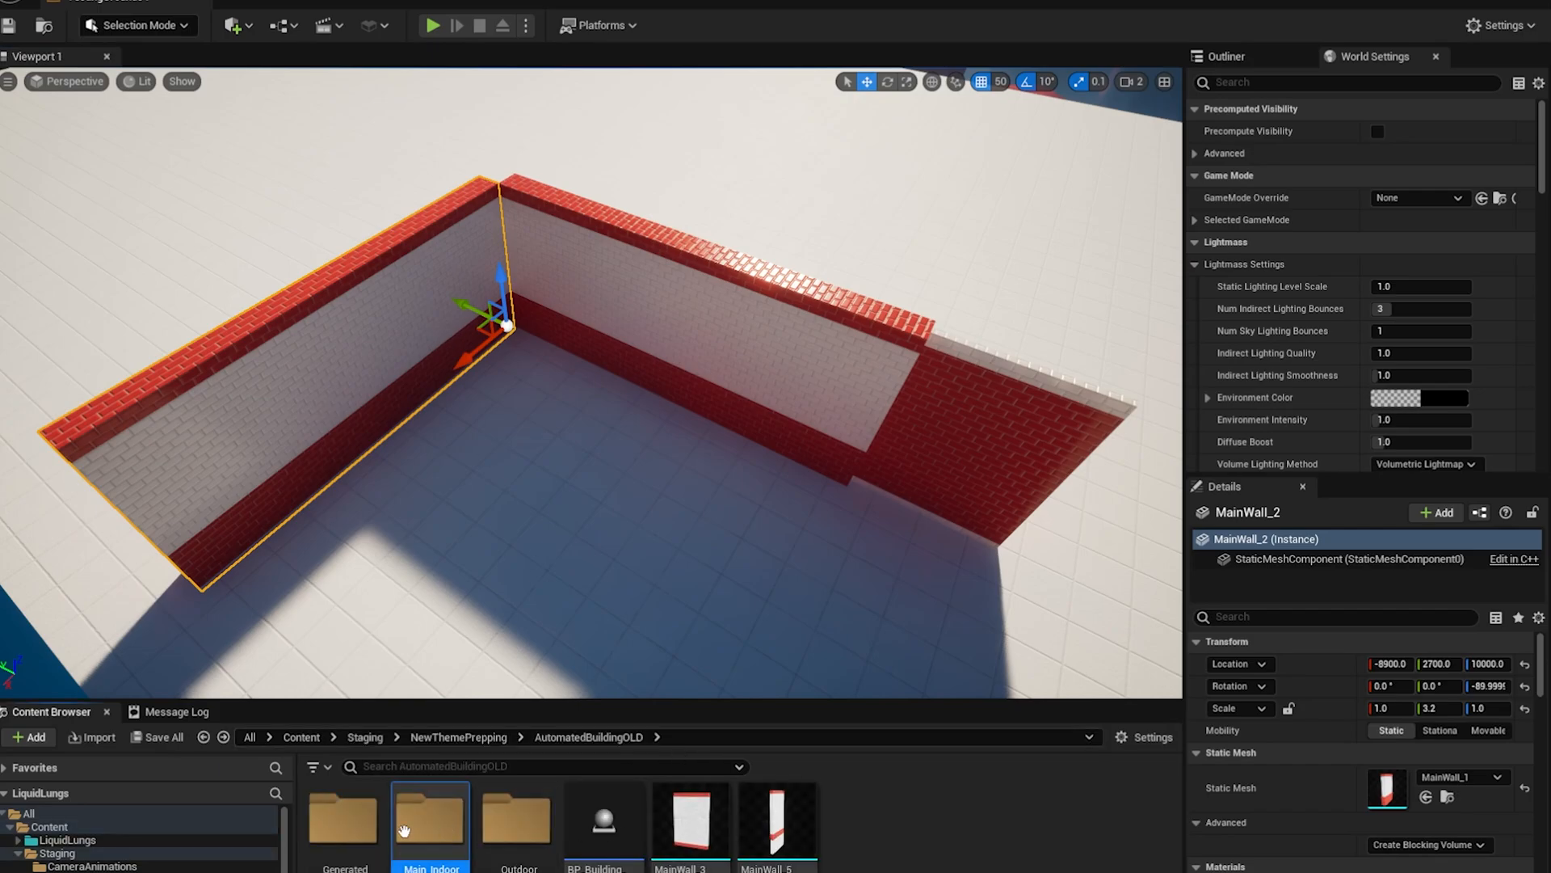
- Cap the corner with MainCorner_5 from Main_Indoor, then add BP_WallMaster to the level
double_click(429, 817)
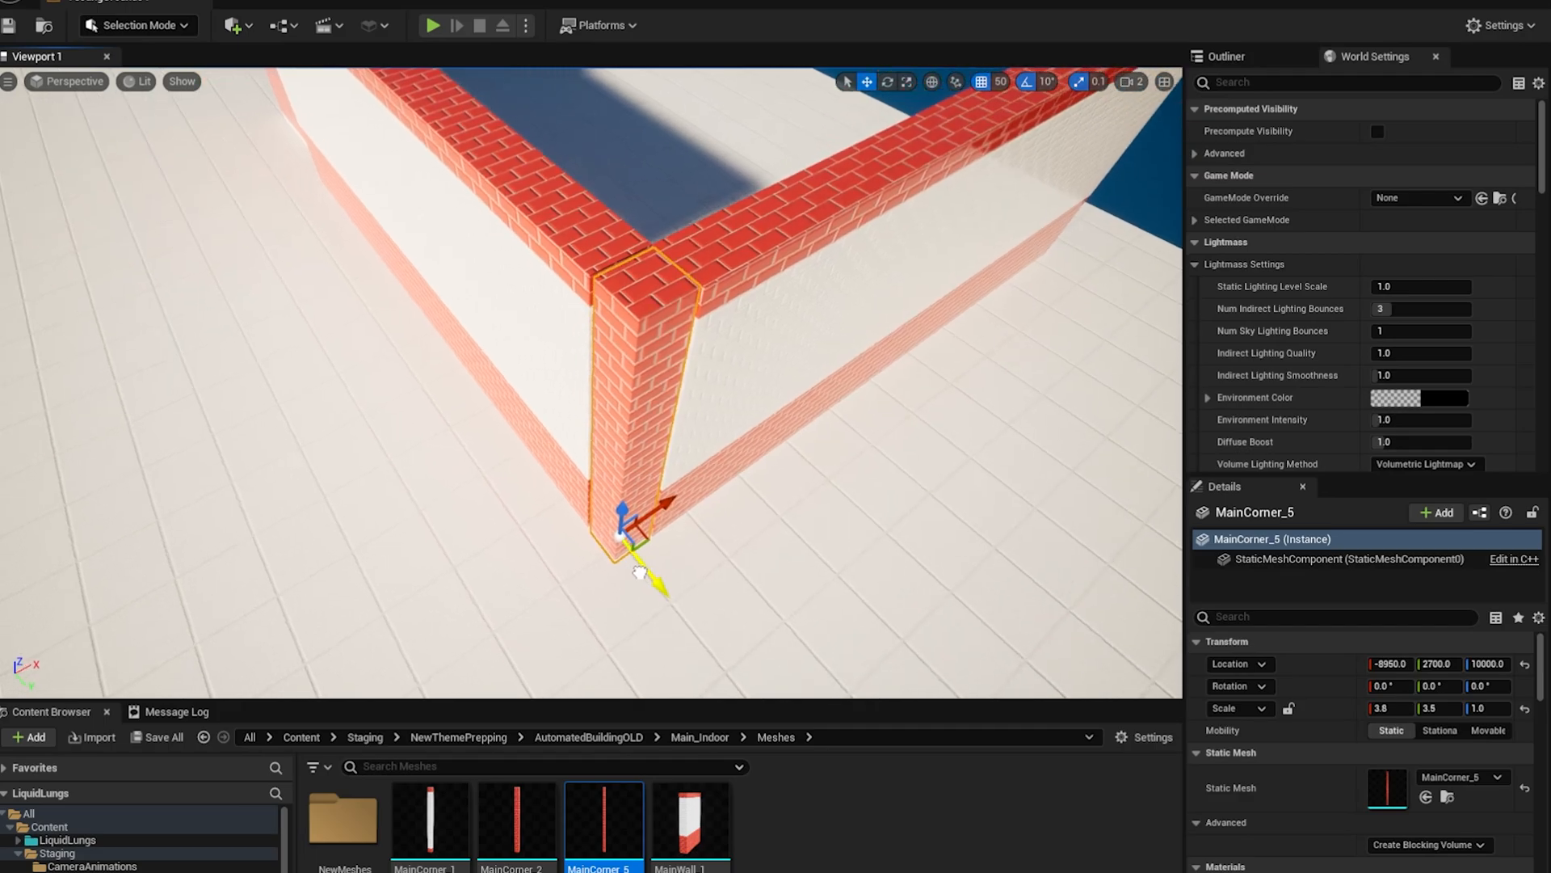
mouse_move(775, 488)
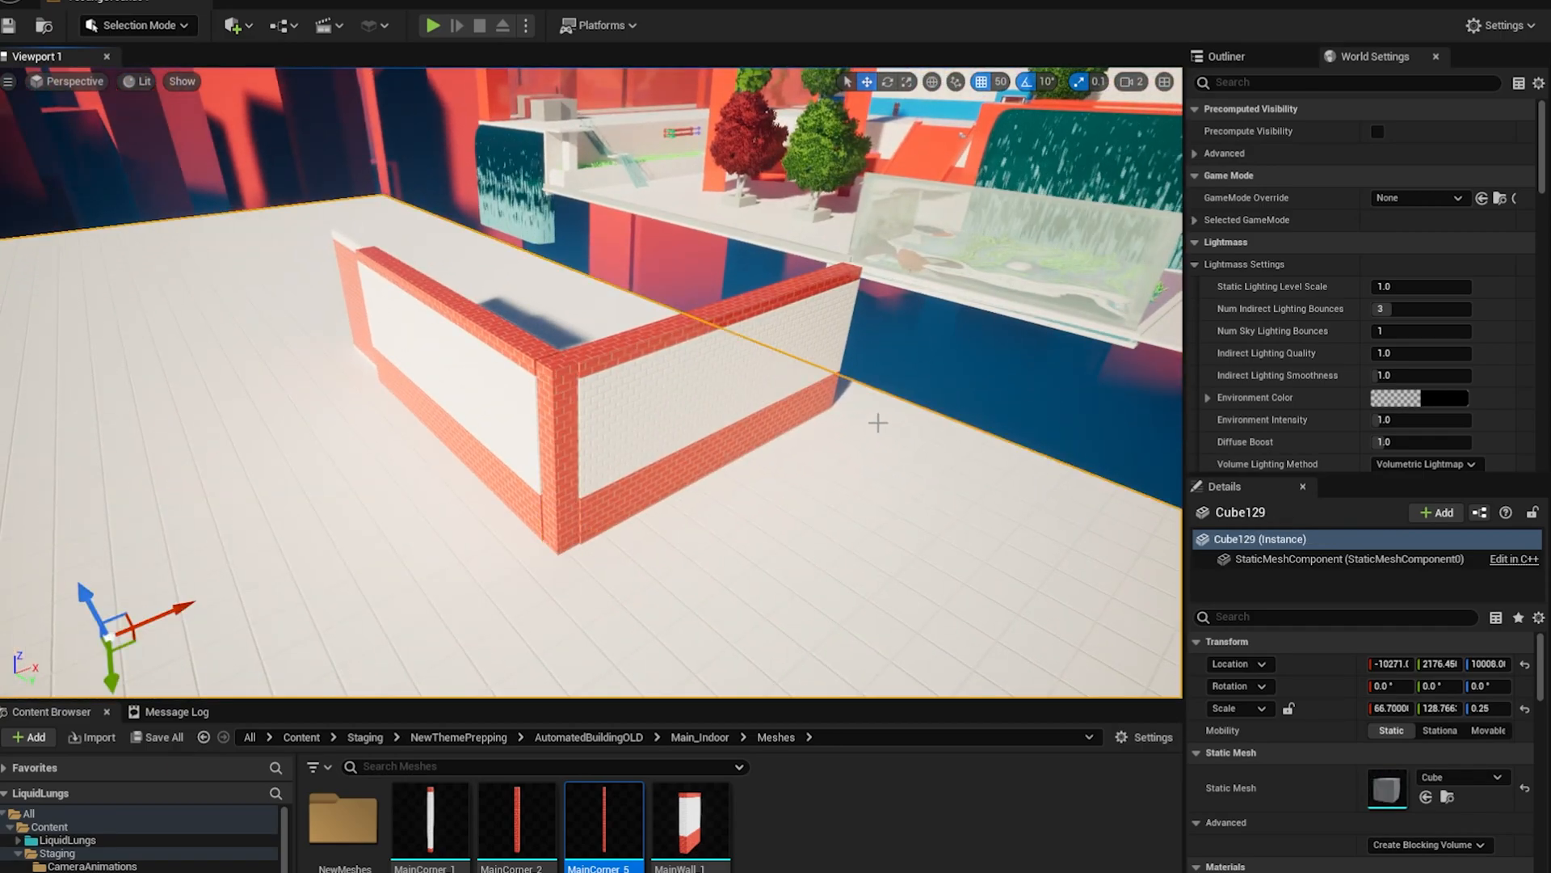
click(430, 26)
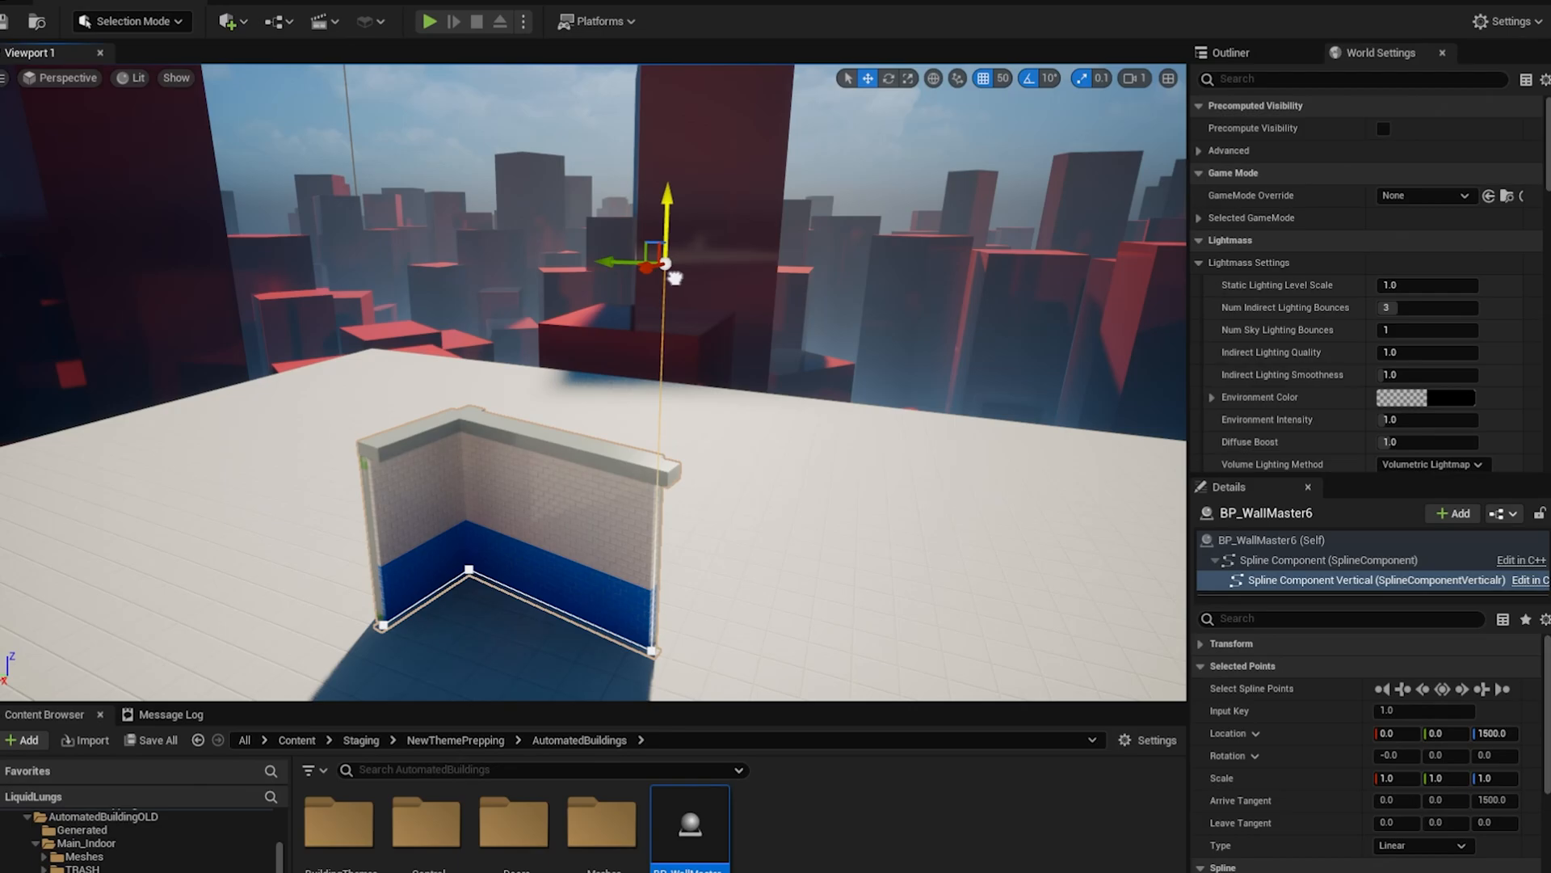
- Raise the vertical spline point to heighten the wall and add a second index specification
drag(666, 198, 674, 128)
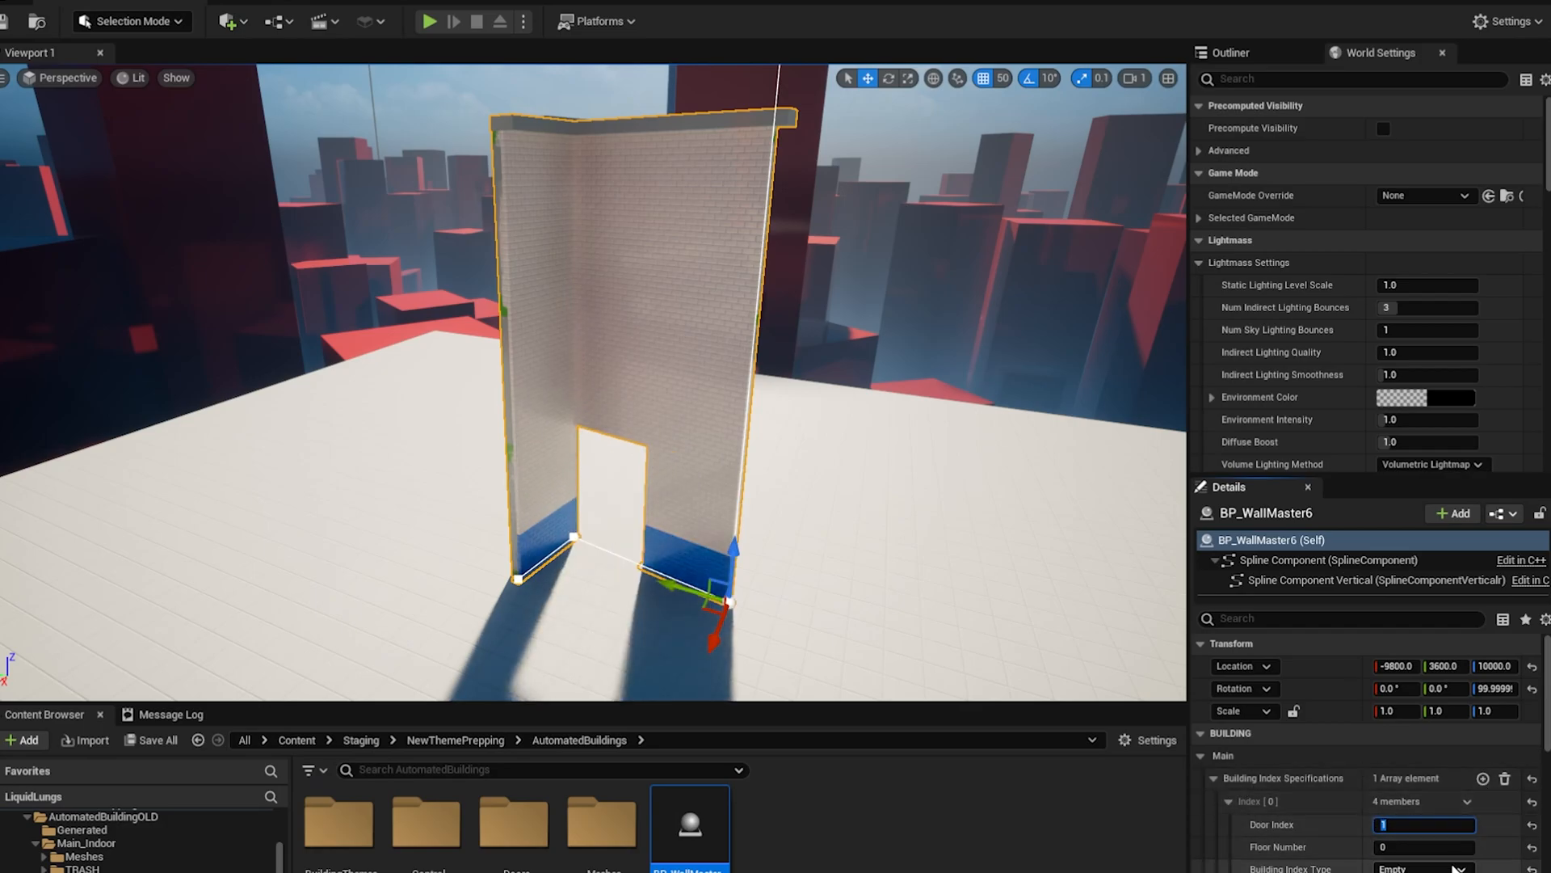
click(1482, 777)
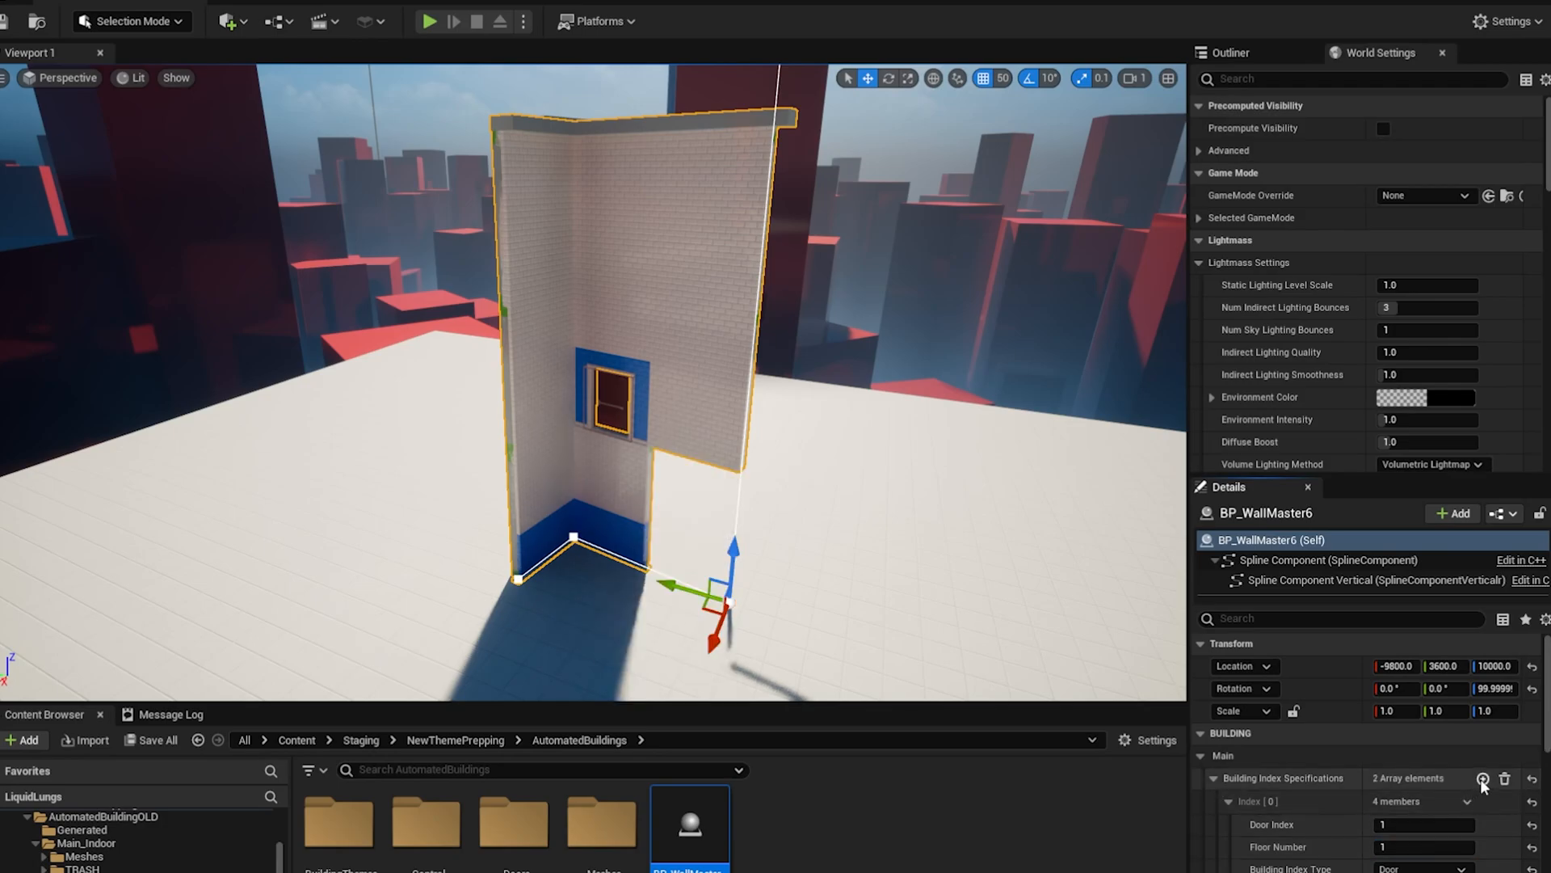